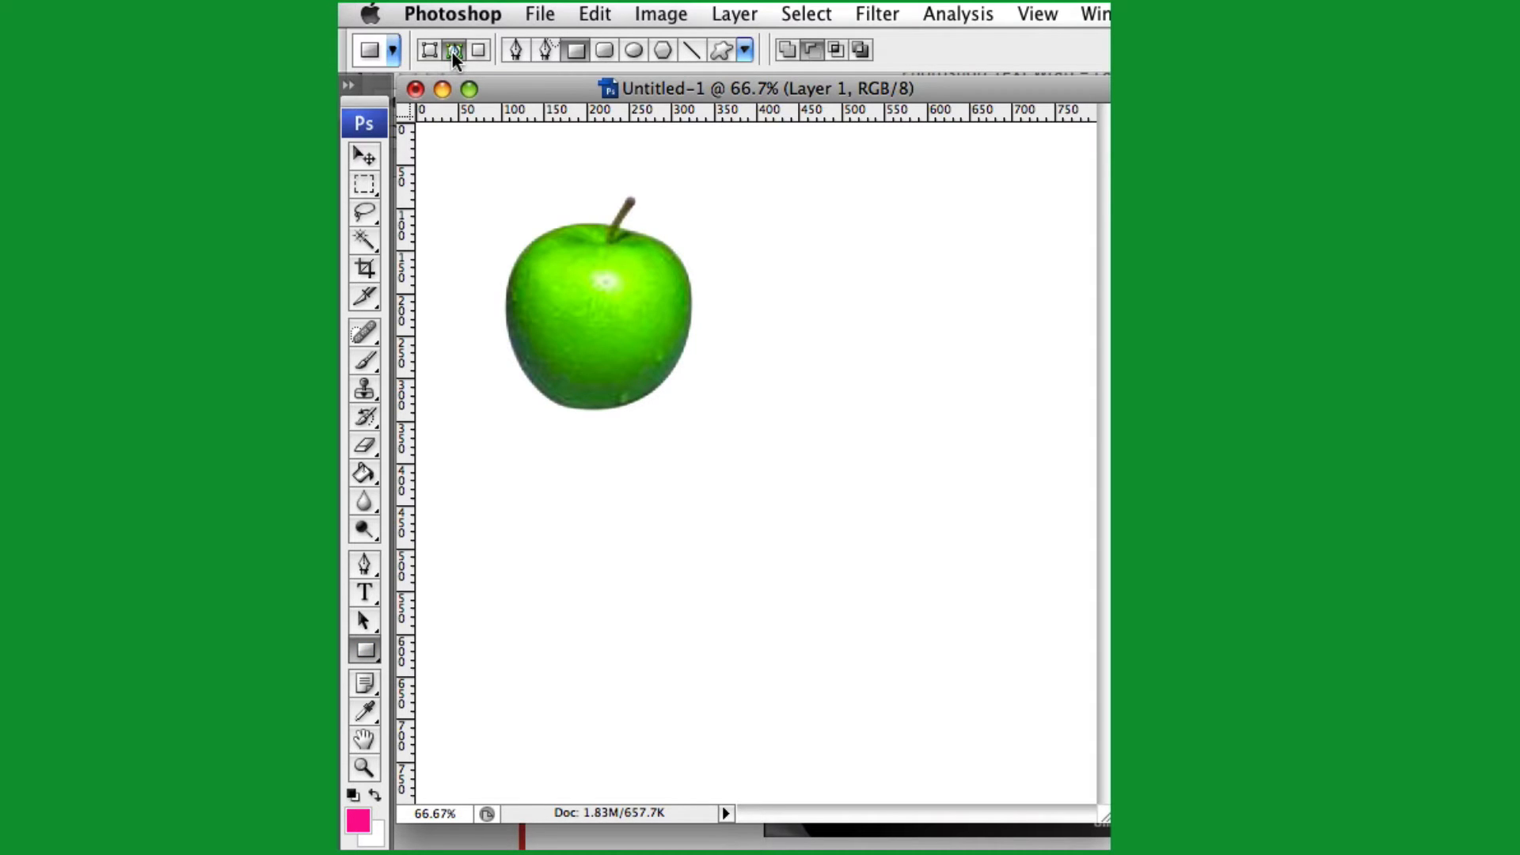
mouse_move(786, 49)
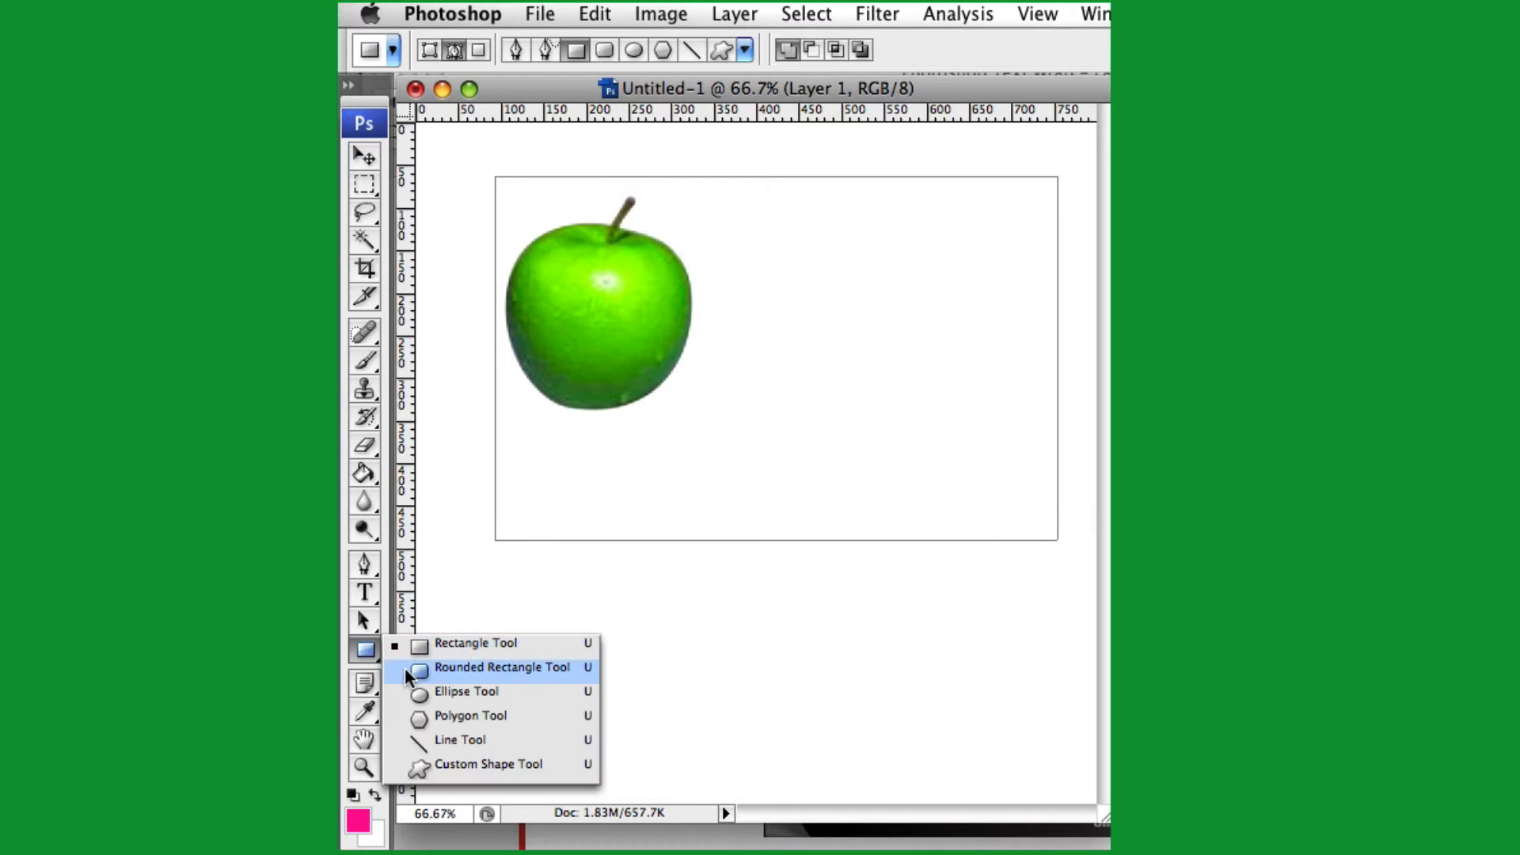
Draw a subtracting circular Ellipse path around the green apple, overlapping the rectangle's corner
left_click(502, 667)
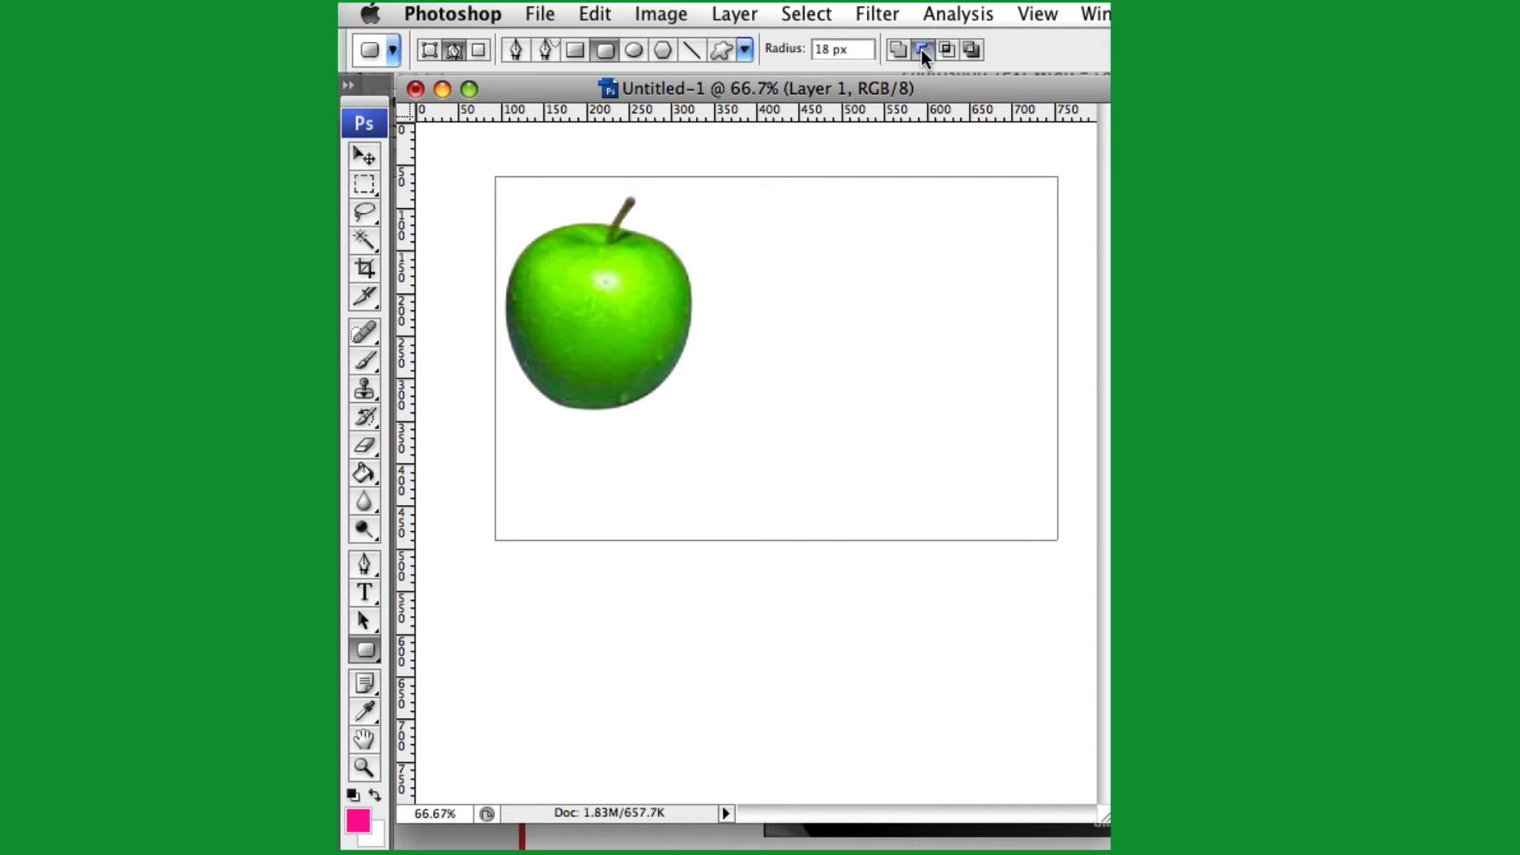
left_click_drag(449, 172, 551, 262)
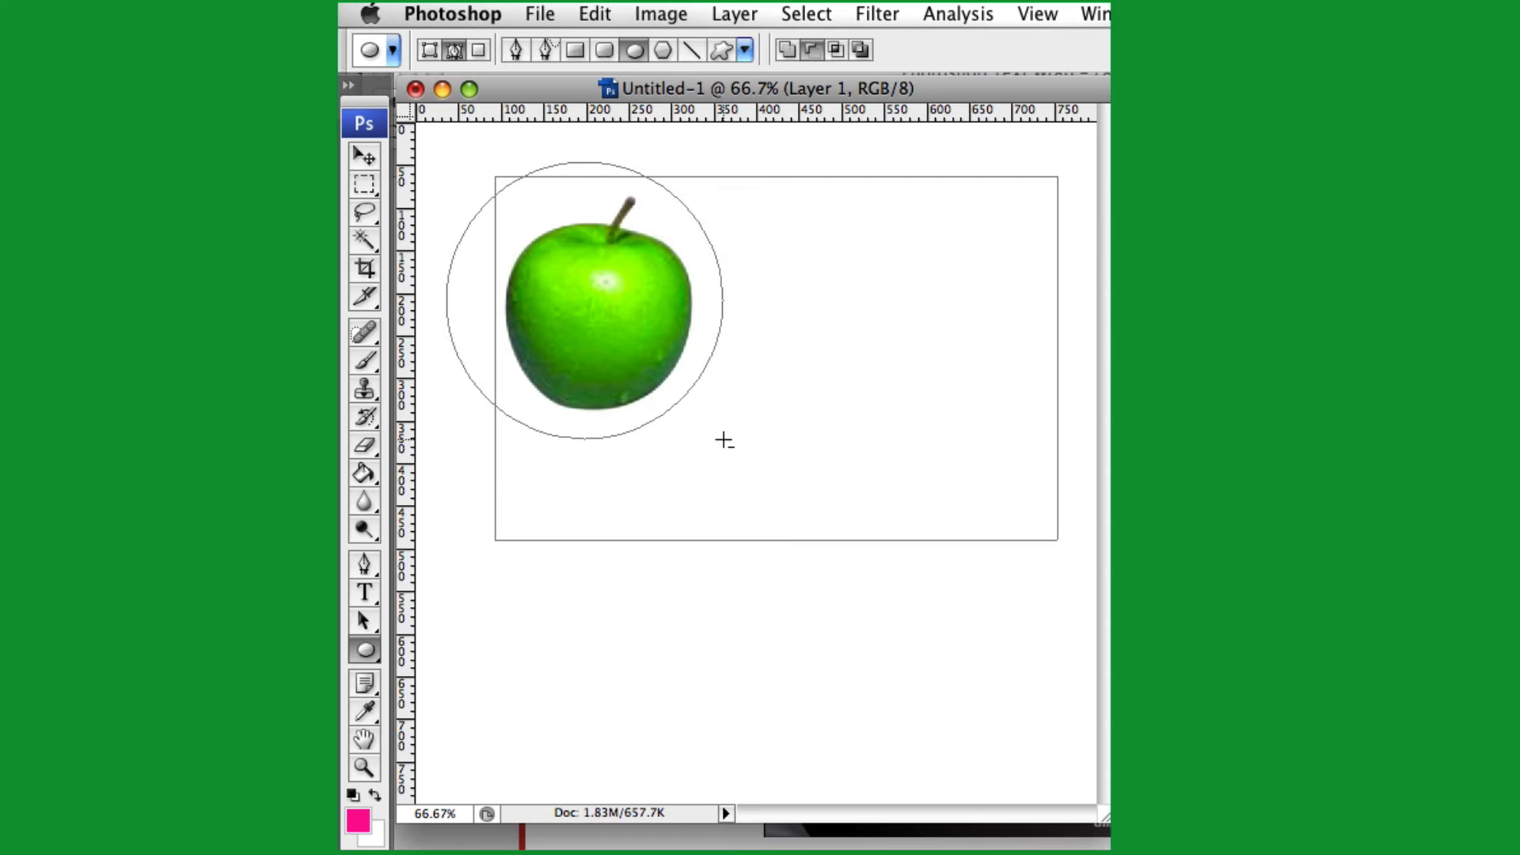
left_click(364, 593)
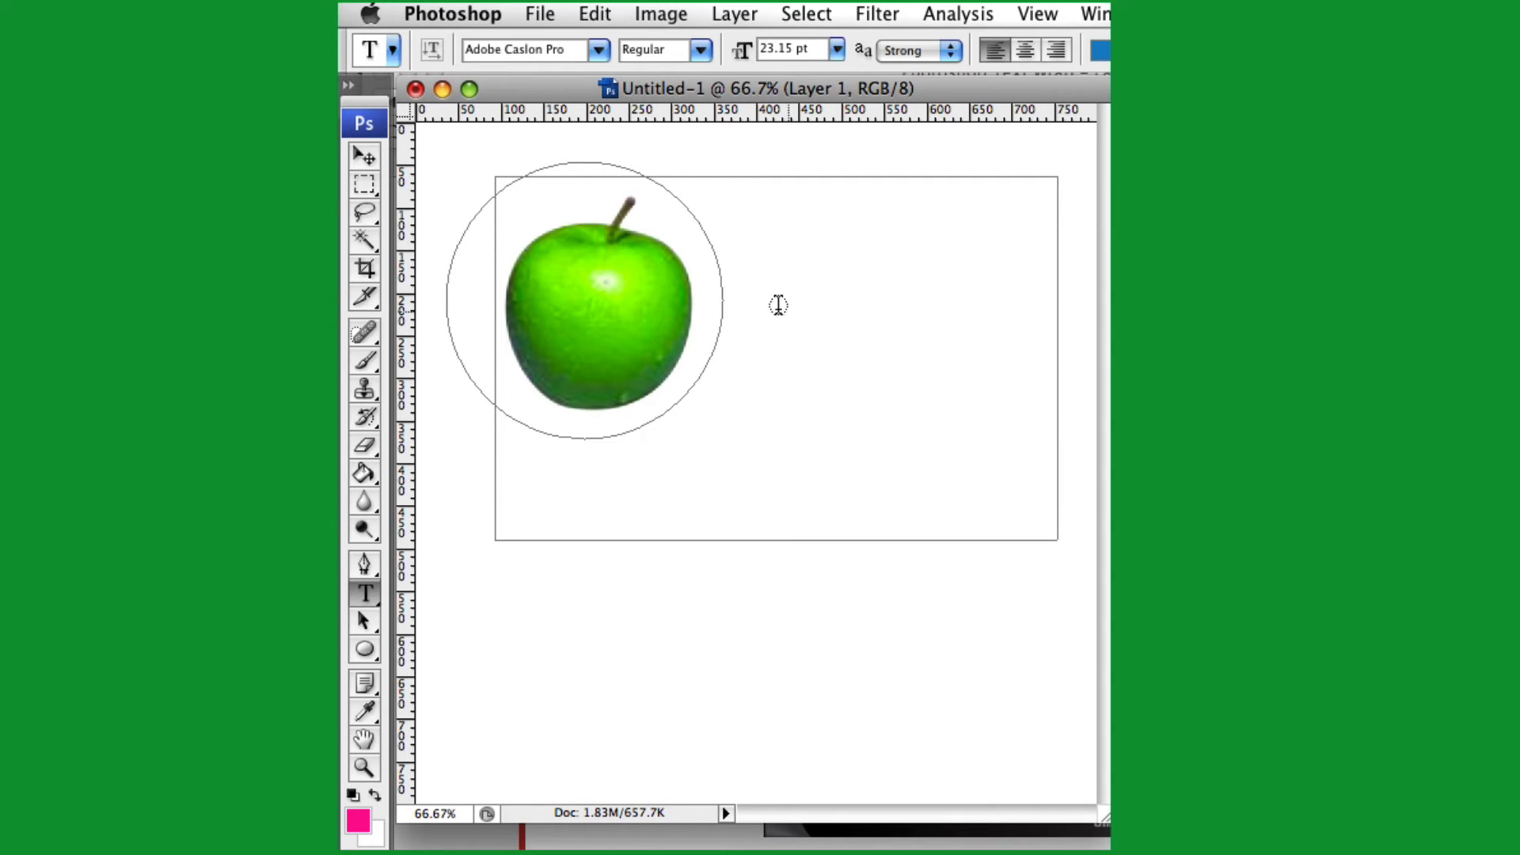
Fill the cut-out path with 36 pt 'Hey there apple guy! Hey hey hey.' repeated, then commit
left_click(836, 49)
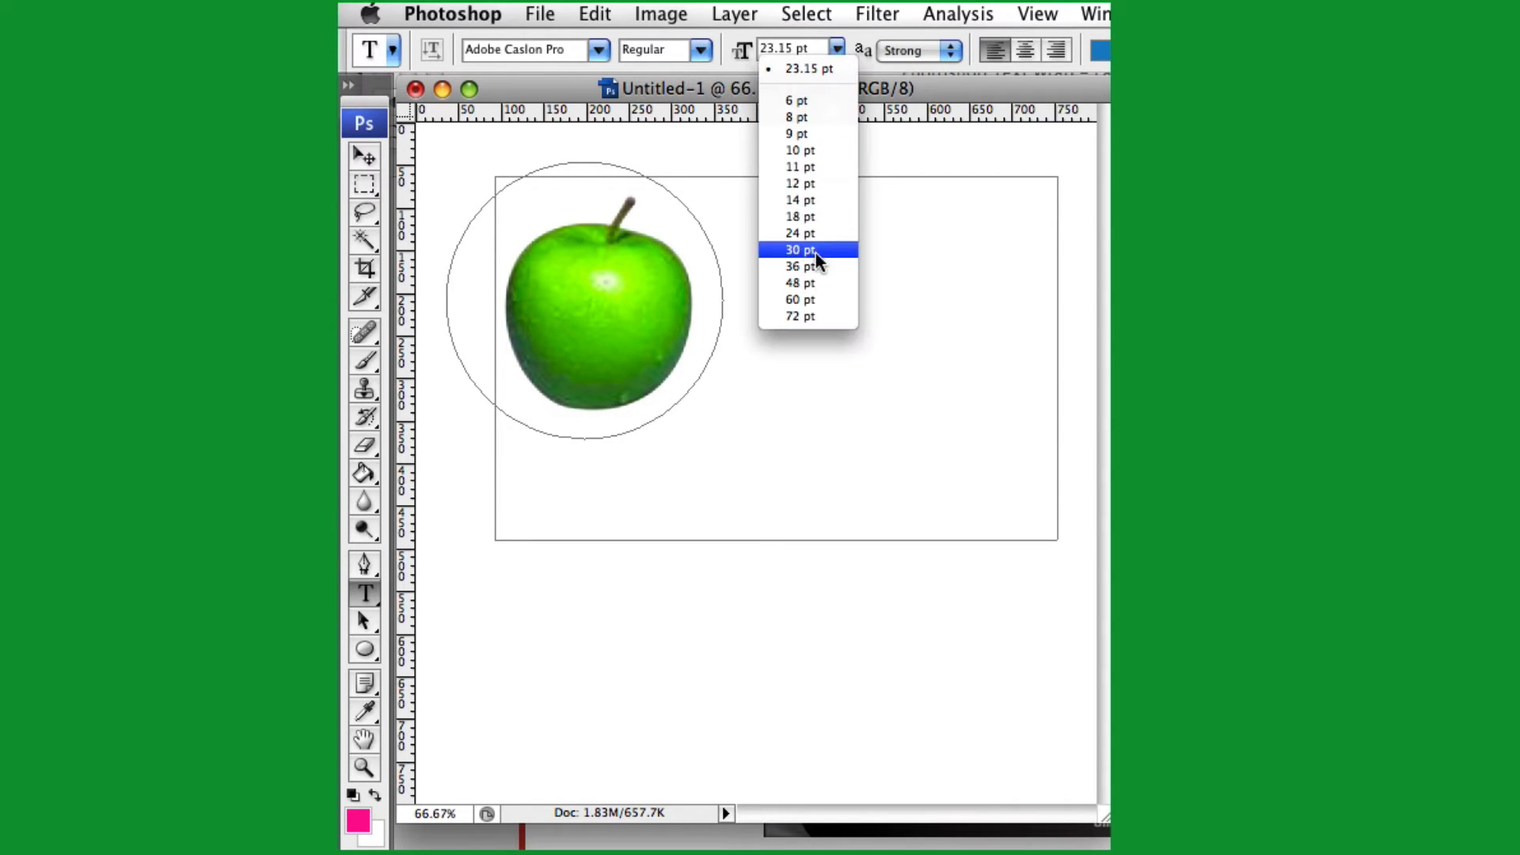
left_click(799, 267)
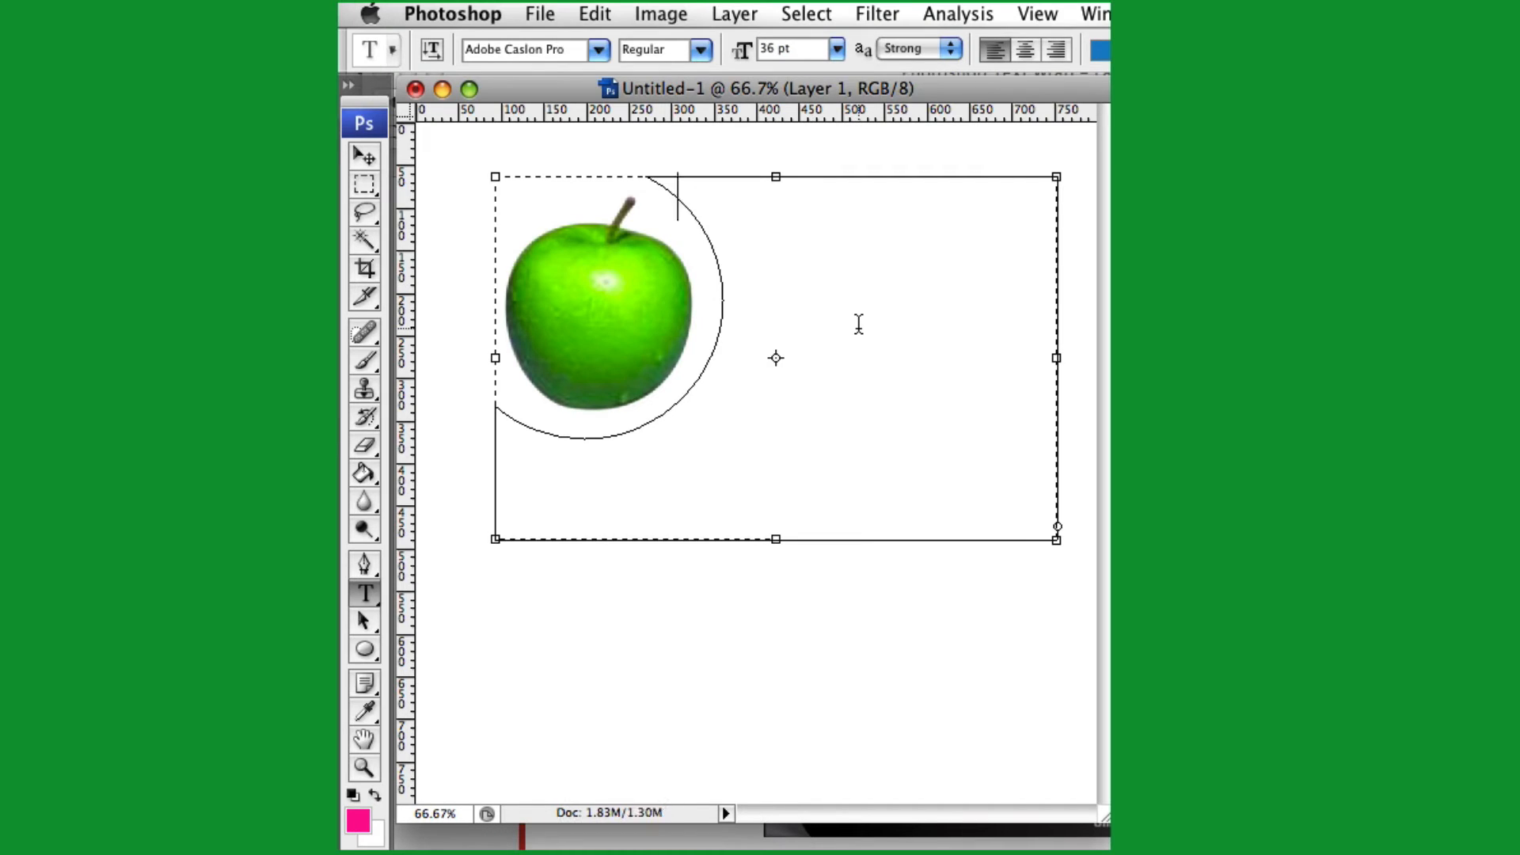
type("Hey there apple guy!")
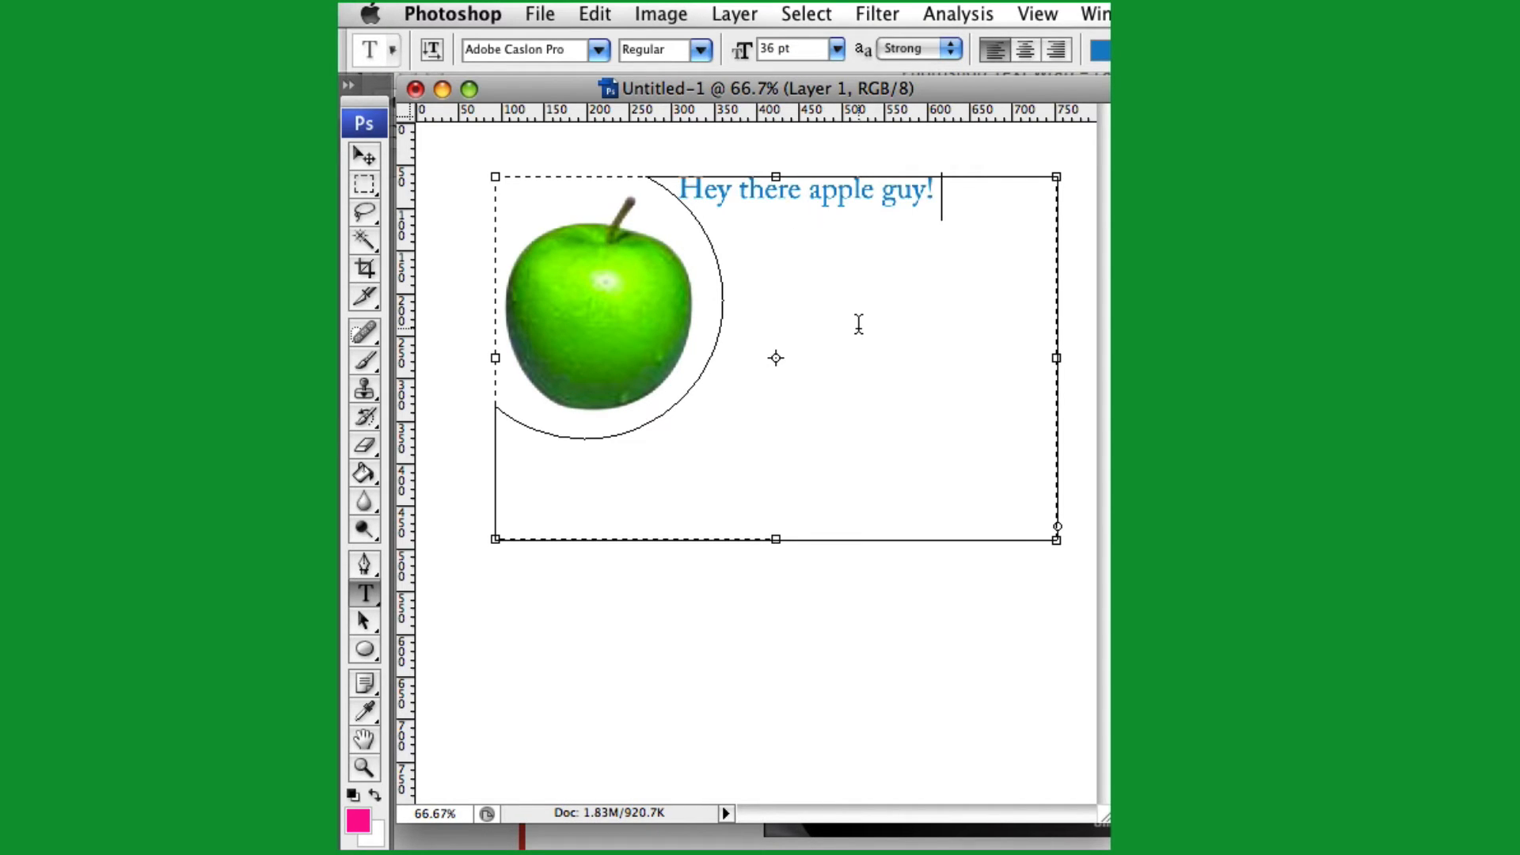
type("Hey hey h")
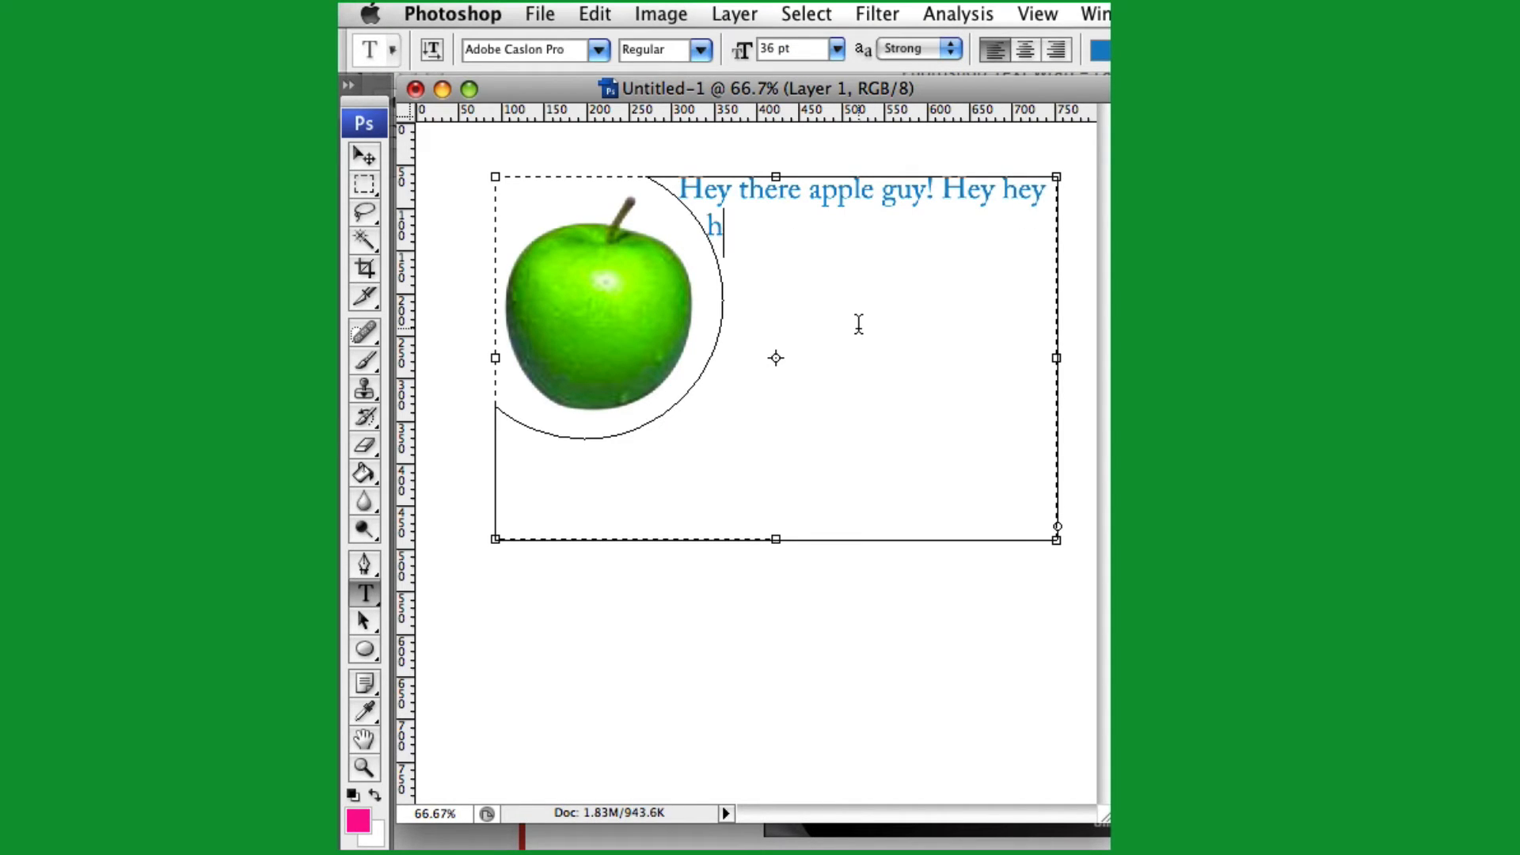
type("ey.Hey there apple guy! Hey hey hey.")
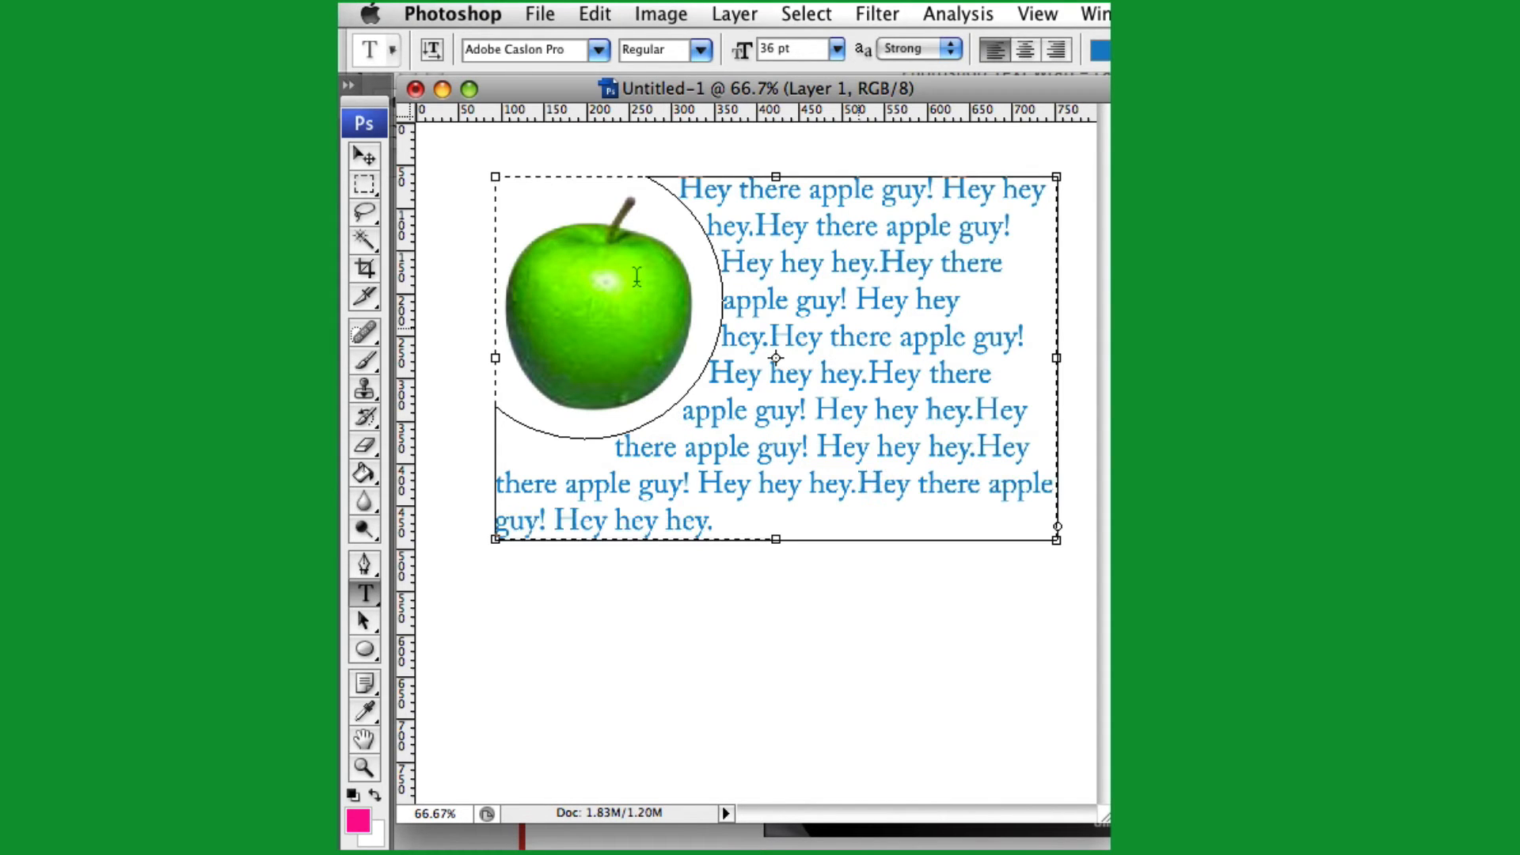
left_click(363, 155)
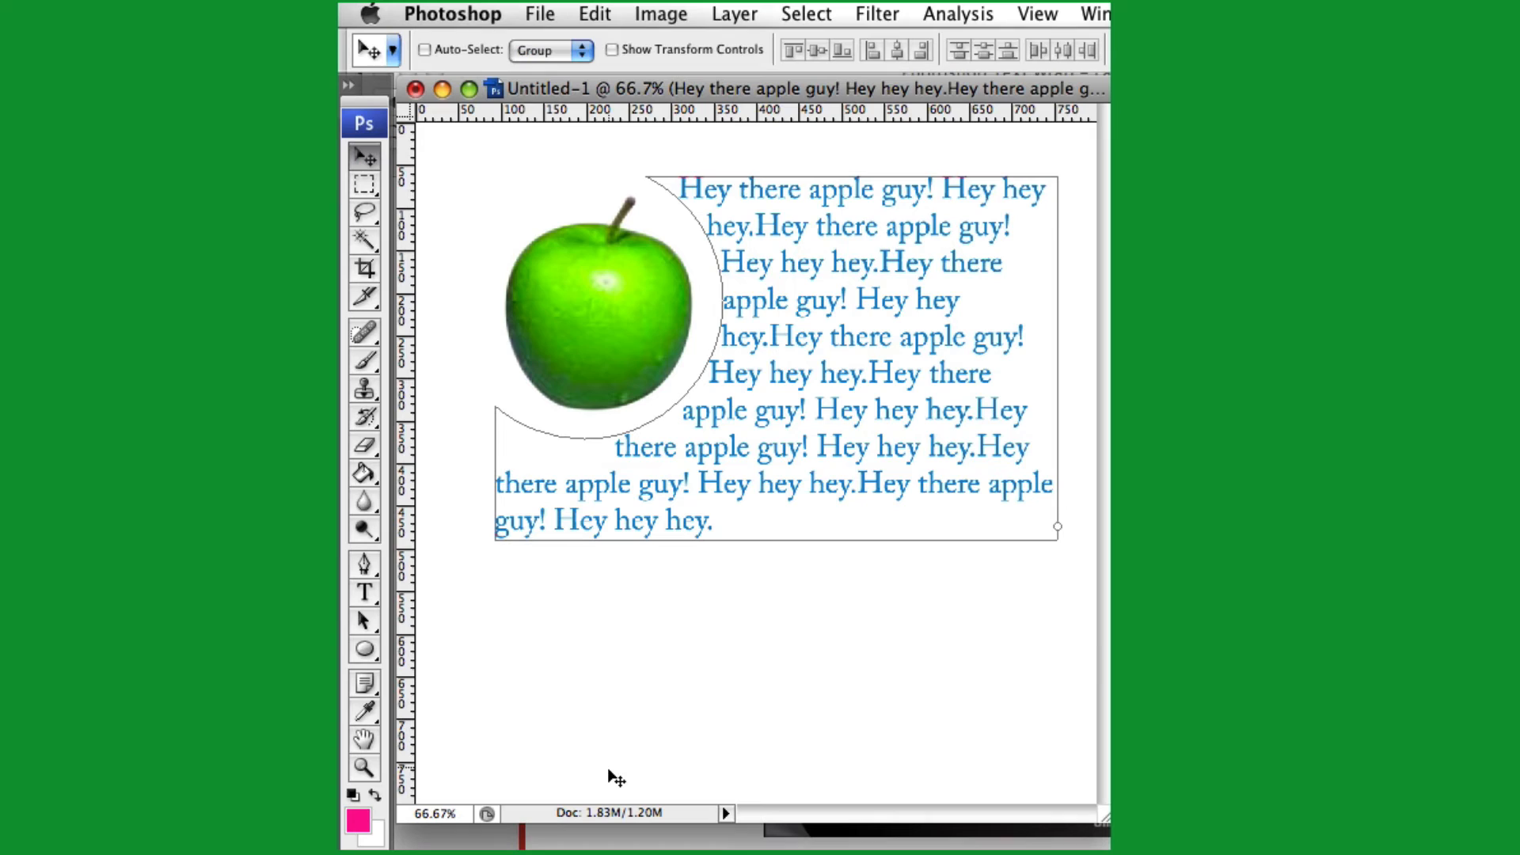
mouse_move(666, 670)
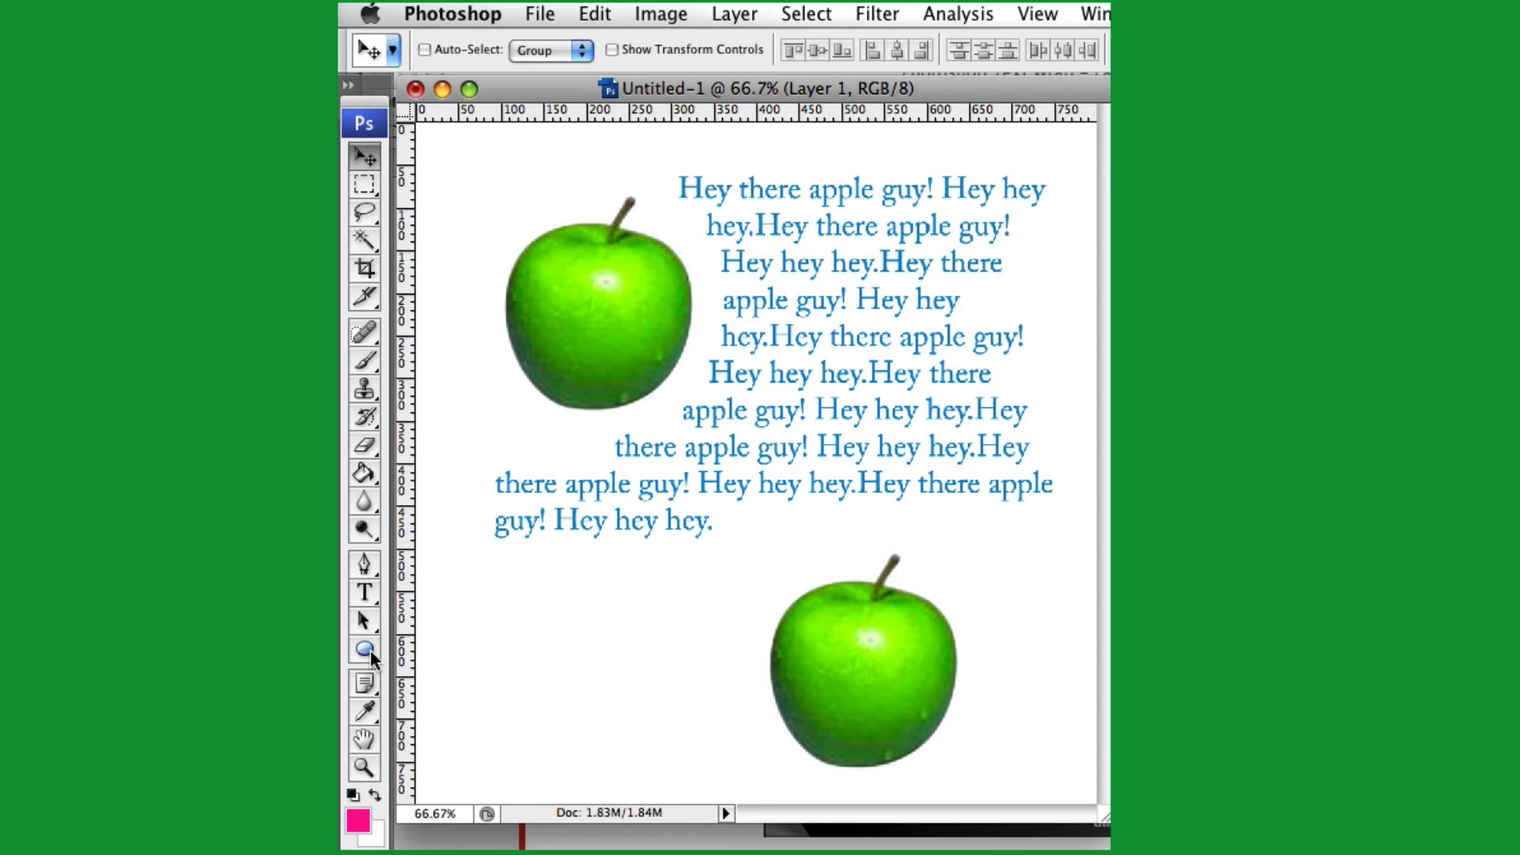
Select the Ellipse tool to circle the duplicated apple
left_click(363, 647)
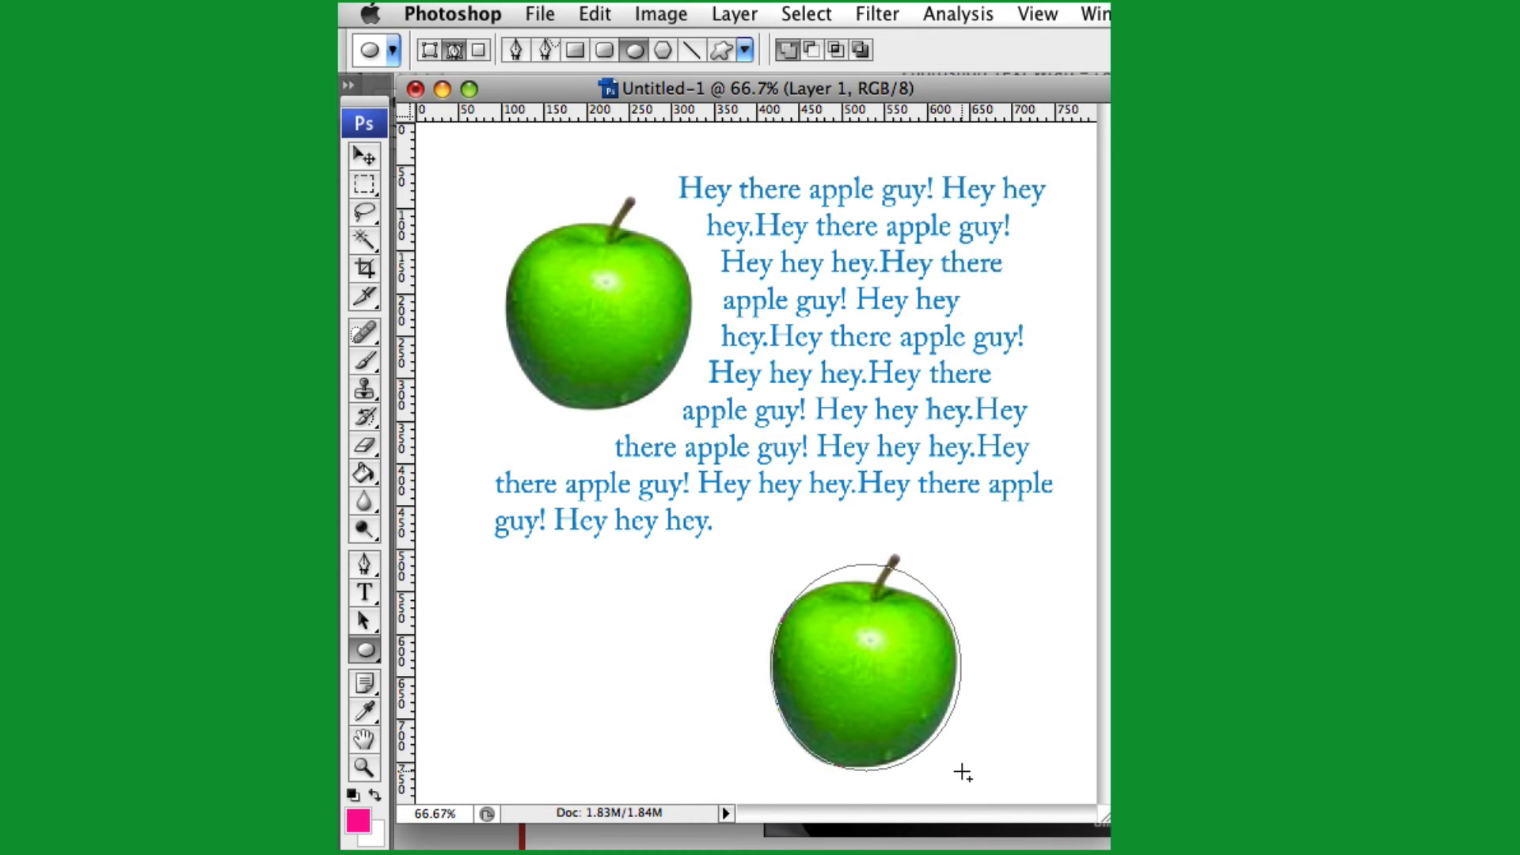
Select the Horizontal Type tool for text on the second apple's circle
left_click(364, 592)
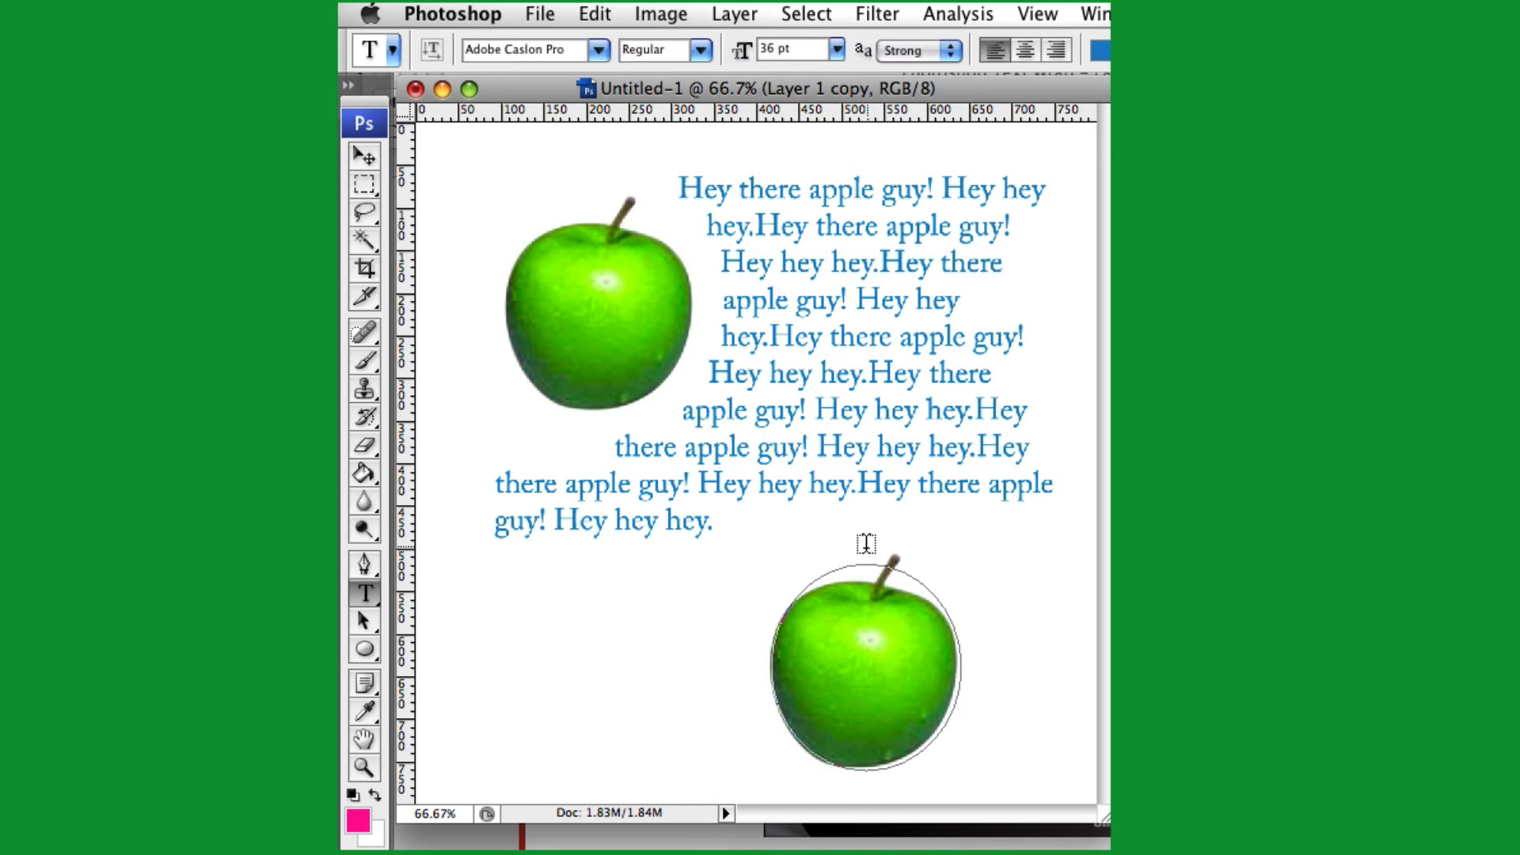
mouse_move(858, 566)
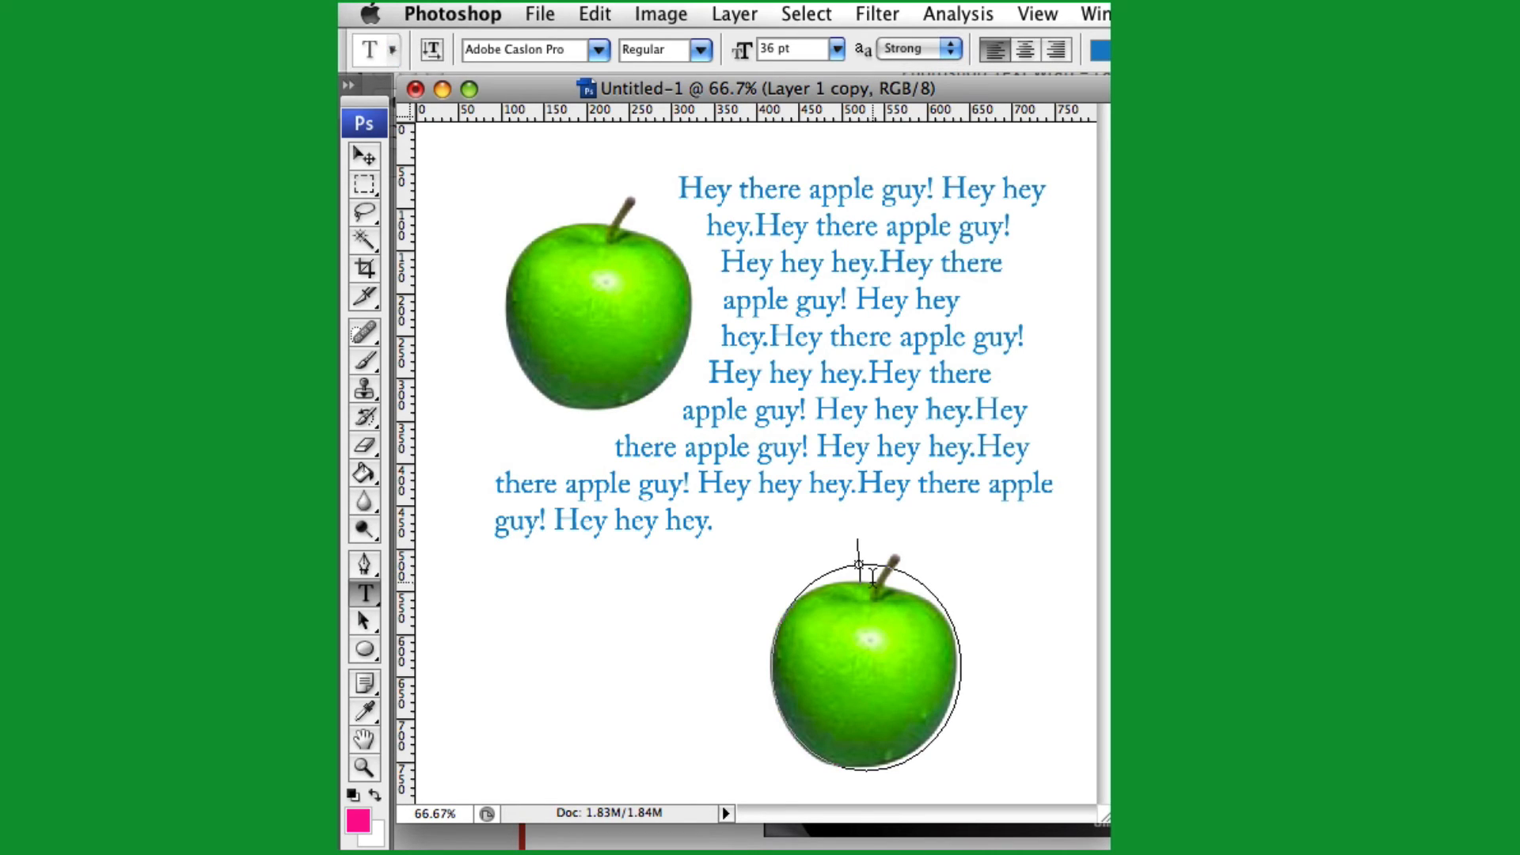
Run 'Hey there apple guy! hey there hey there Wow....' along the circle and commit it
type("Hey there apple guy! hey there hey there")
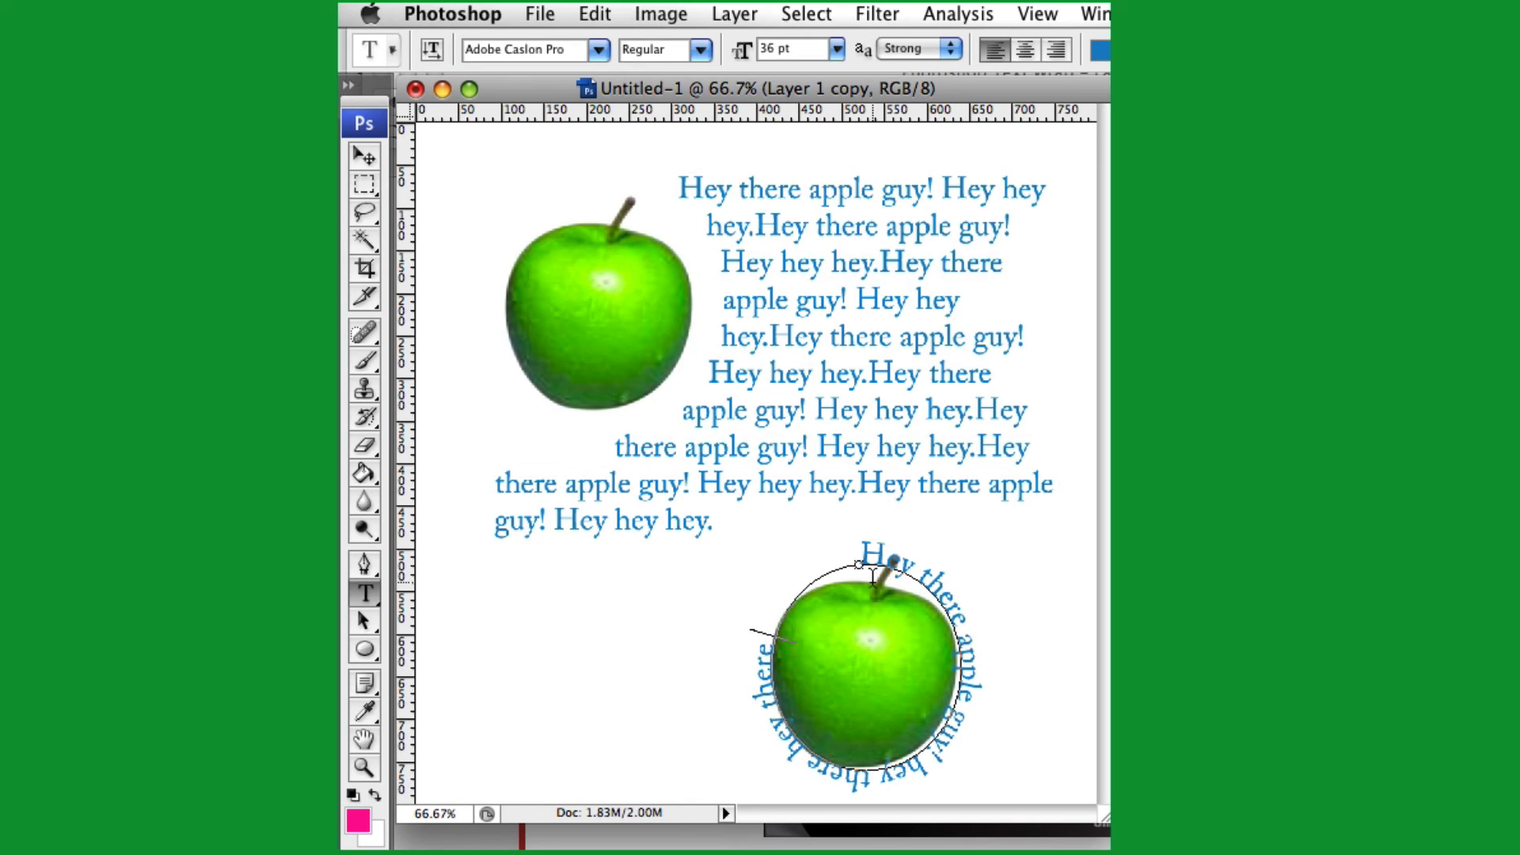
type("Wow....")
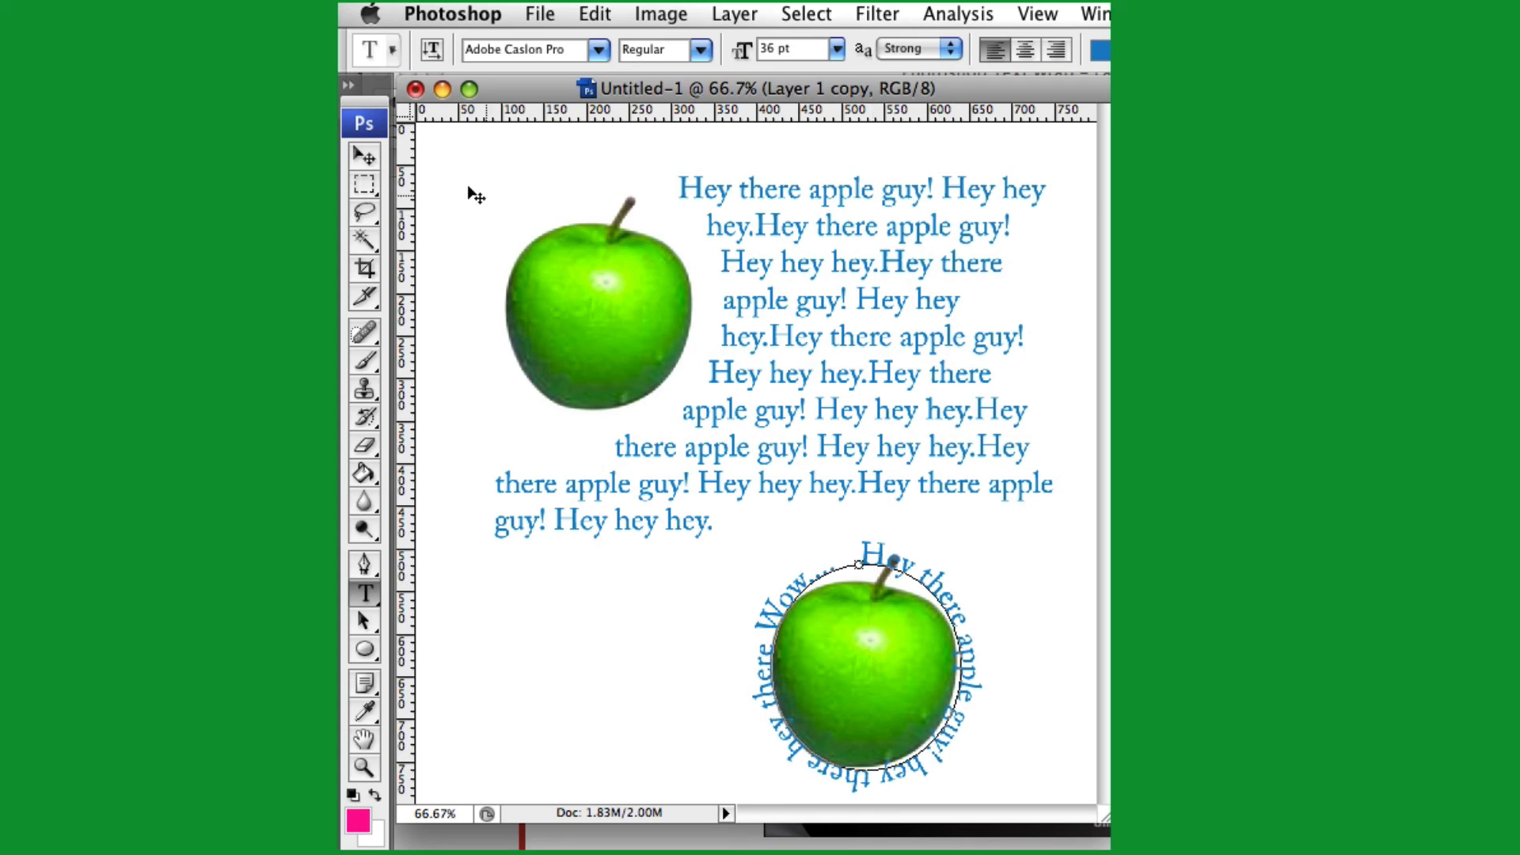
left_click(365, 156)
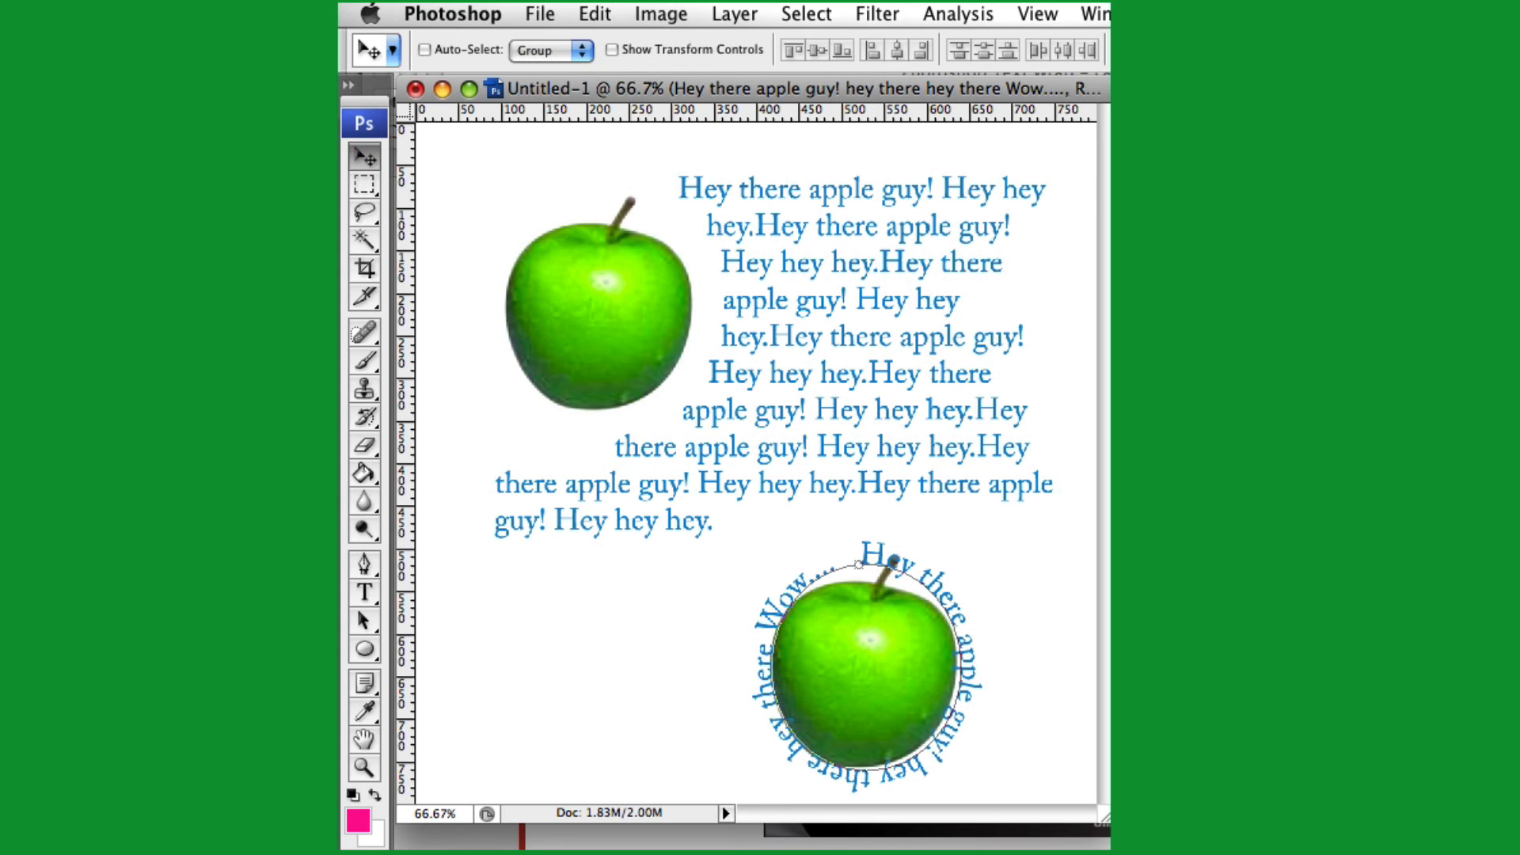